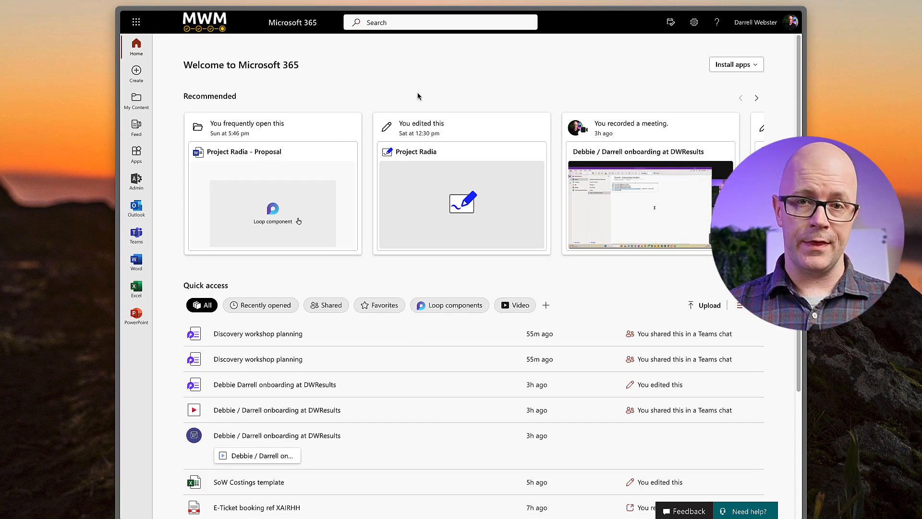
mouse_move(371, 329)
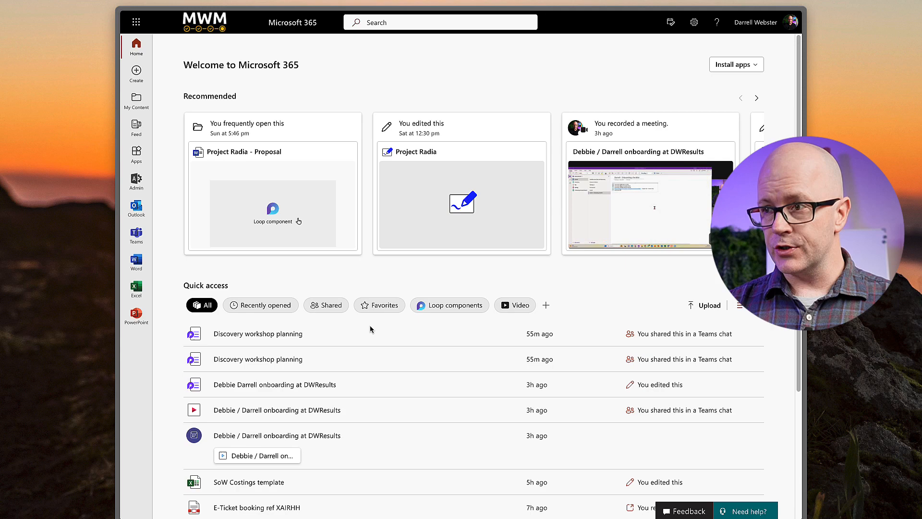
Leave the Microsoft 365 home page for the personalised Feed via the left rail.
scroll("down", 3)
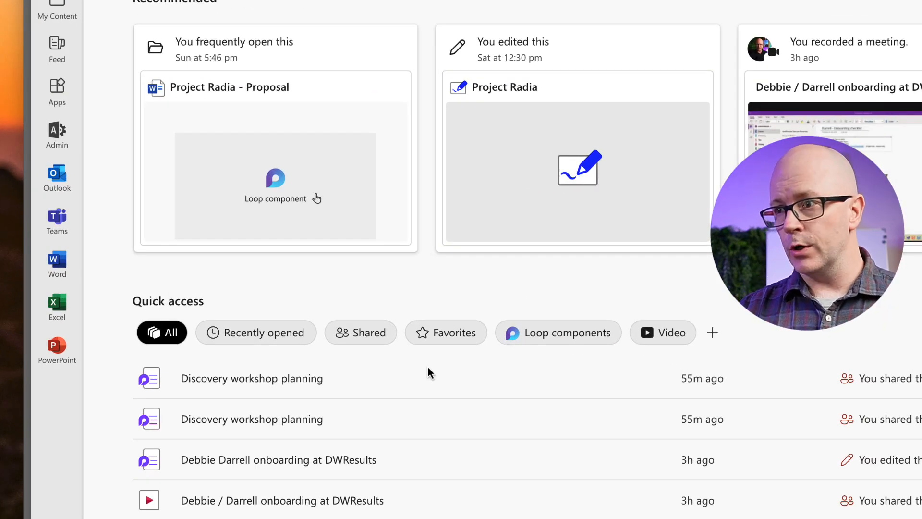
scroll("down", 3)
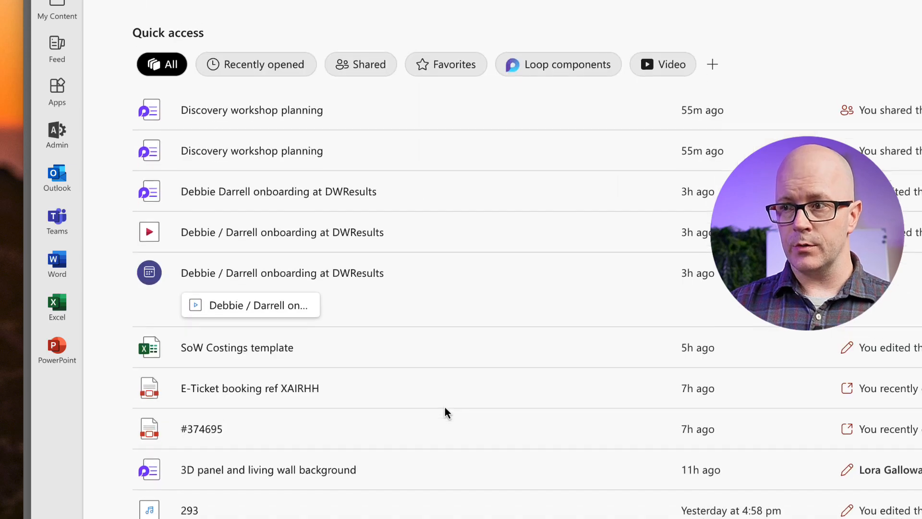
scroll("up", 3)
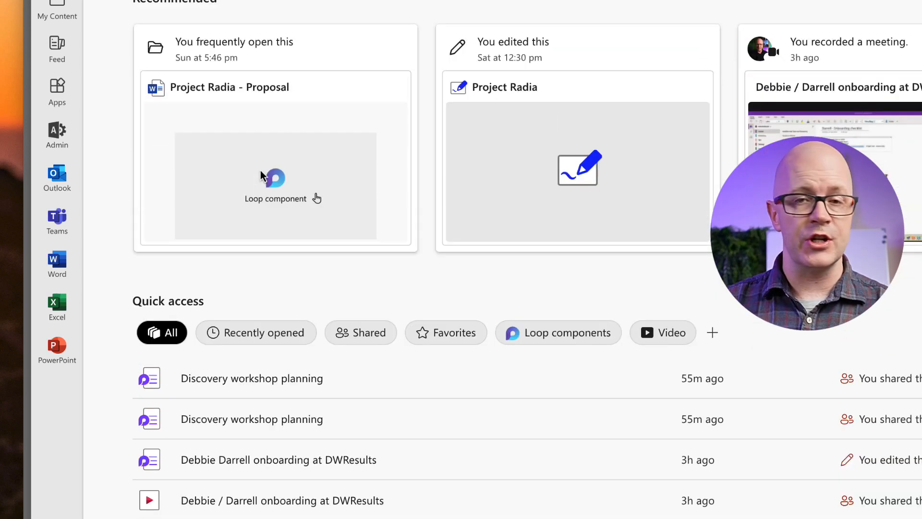
mouse_move(247, 91)
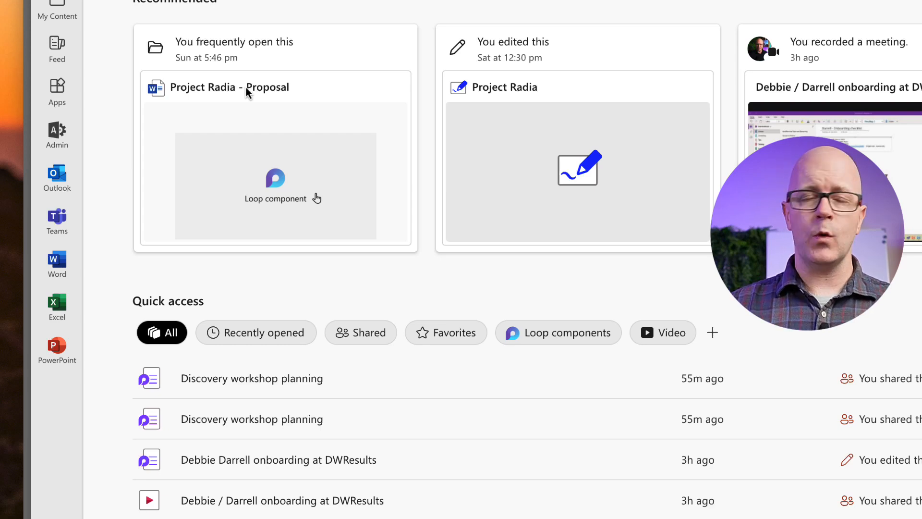
scroll("up", 3)
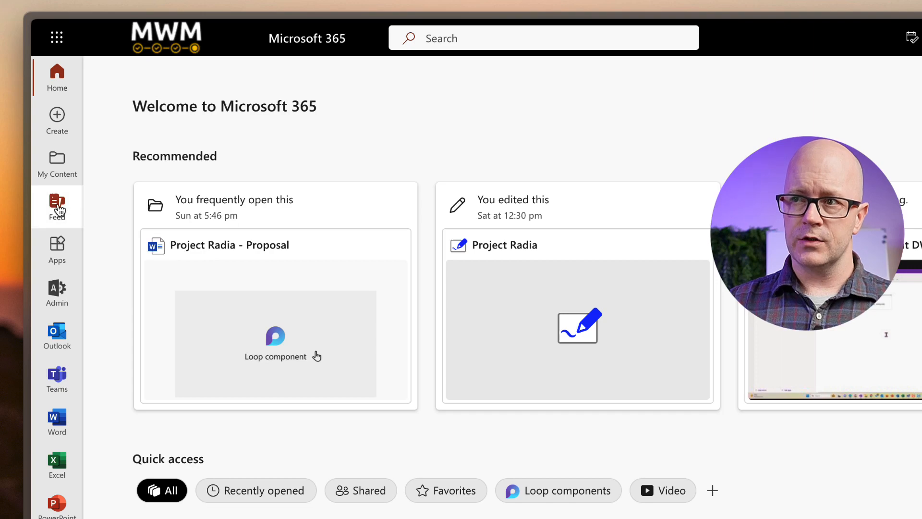
left_click(56, 206)
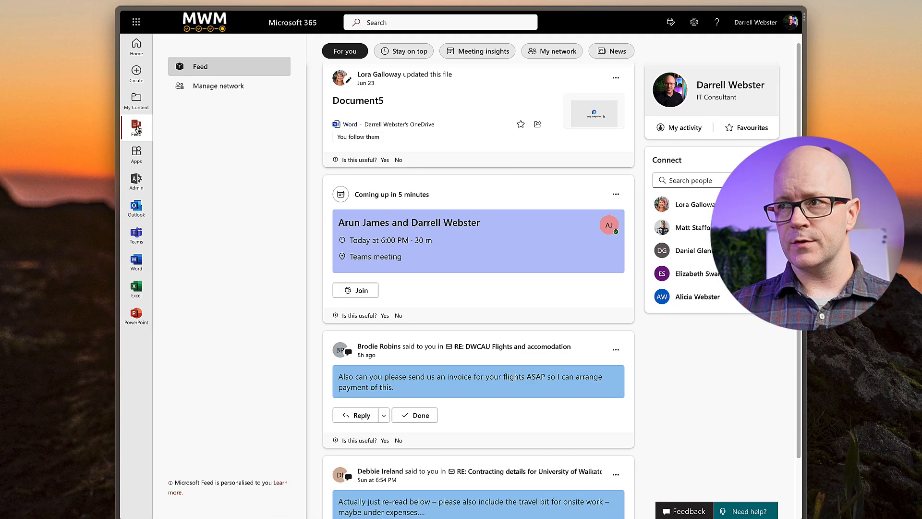
mouse_move(169, 175)
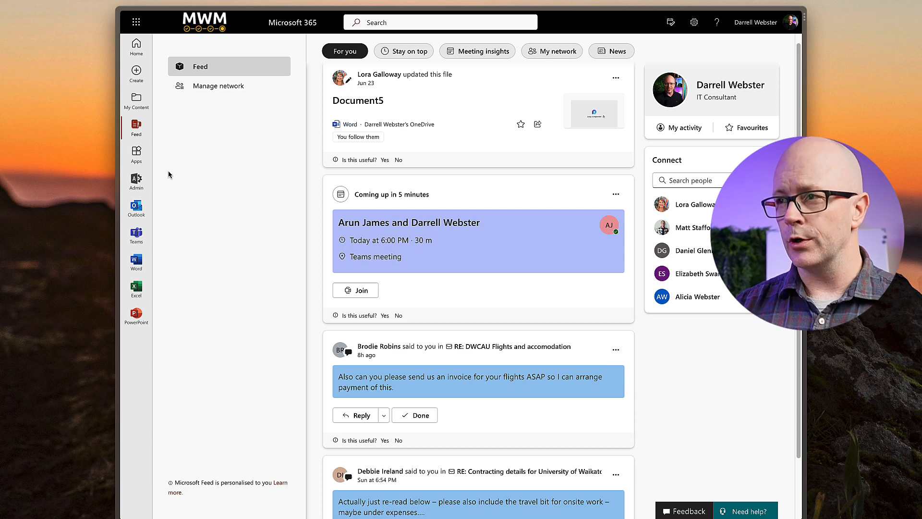
mouse_move(239, 182)
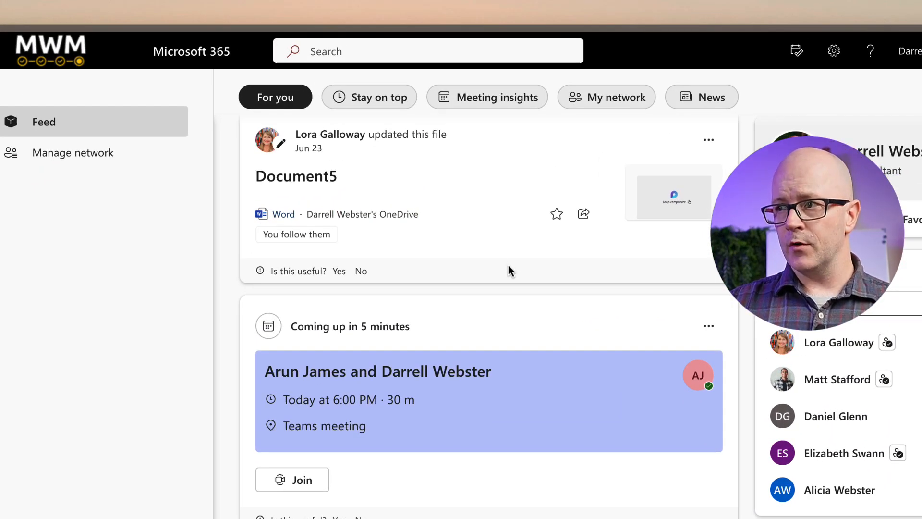
Browse the For you feed, then filter it to Stay on top collaboration updates.
scroll("down", 3)
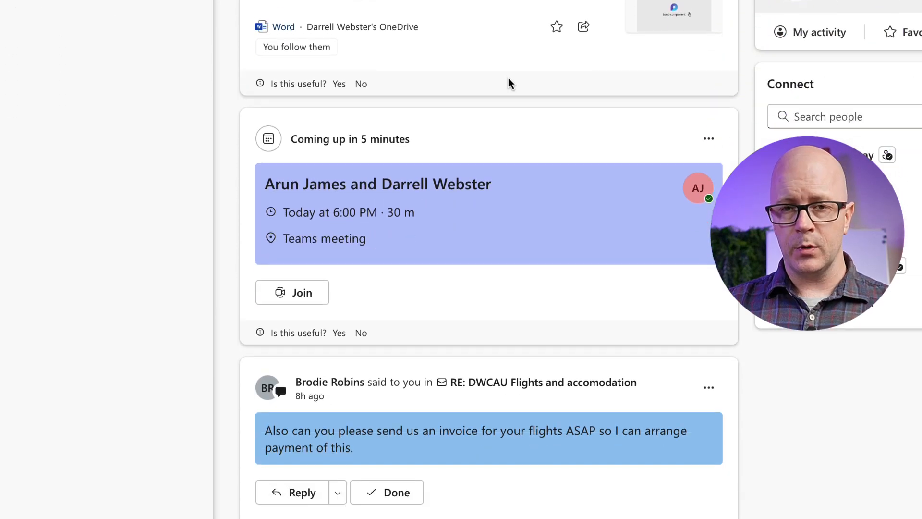
scroll("down", 3)
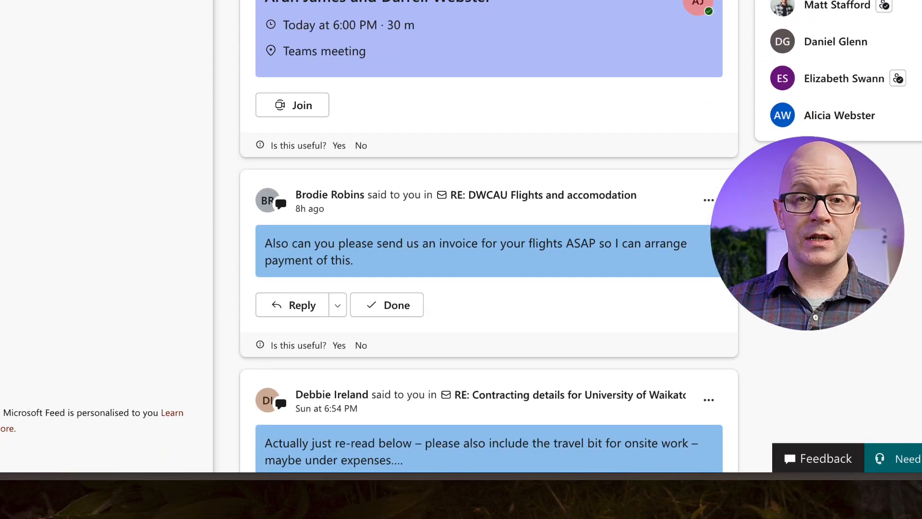
scroll("up", 3)
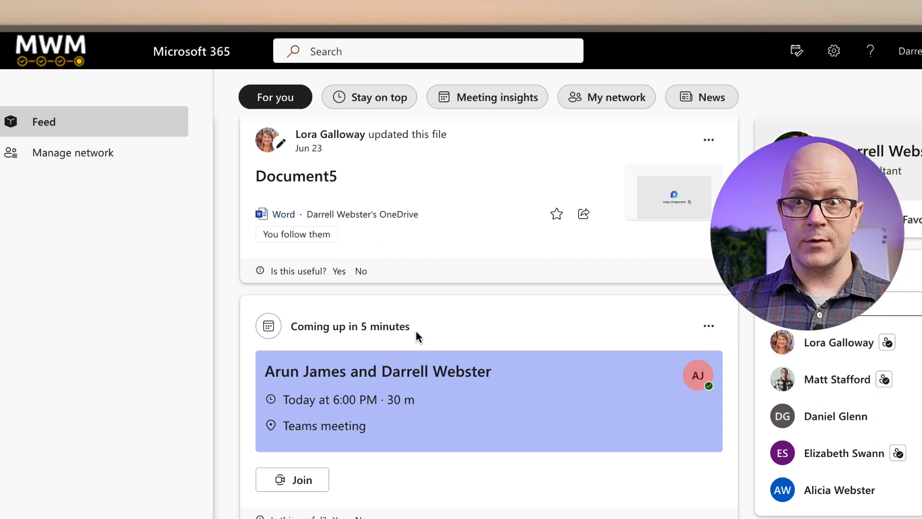
mouse_move(49, 290)
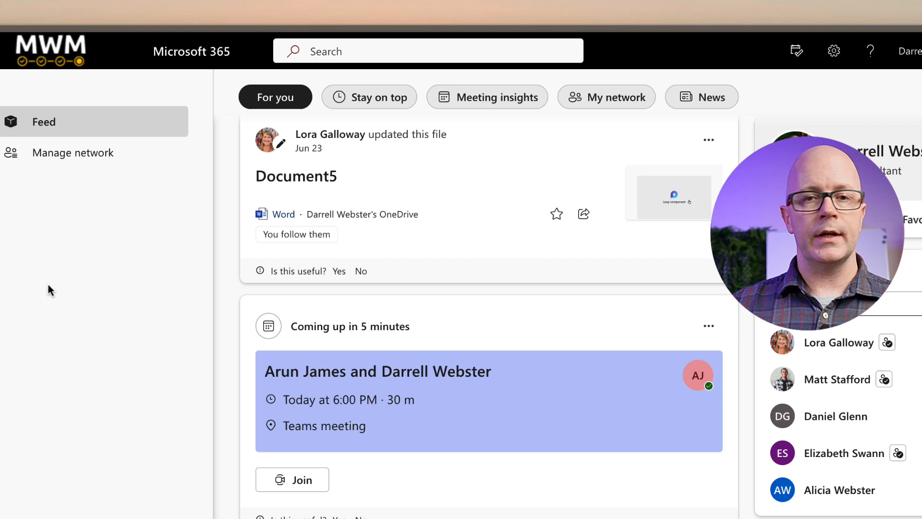
mouse_move(447, 208)
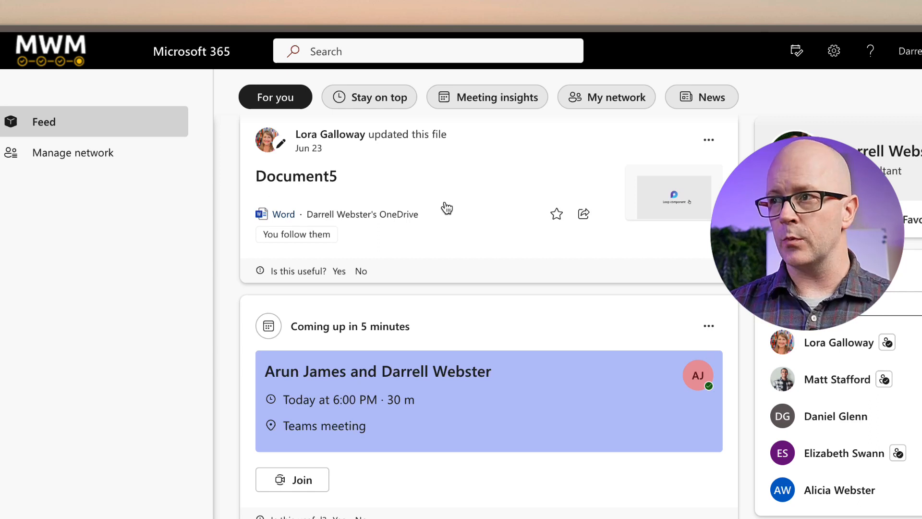
scroll("down", 3)
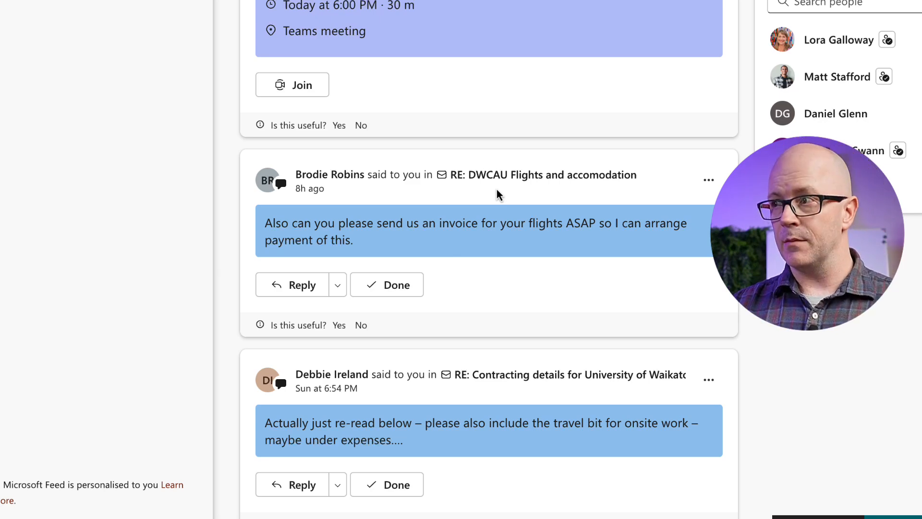
scroll("up", 3)
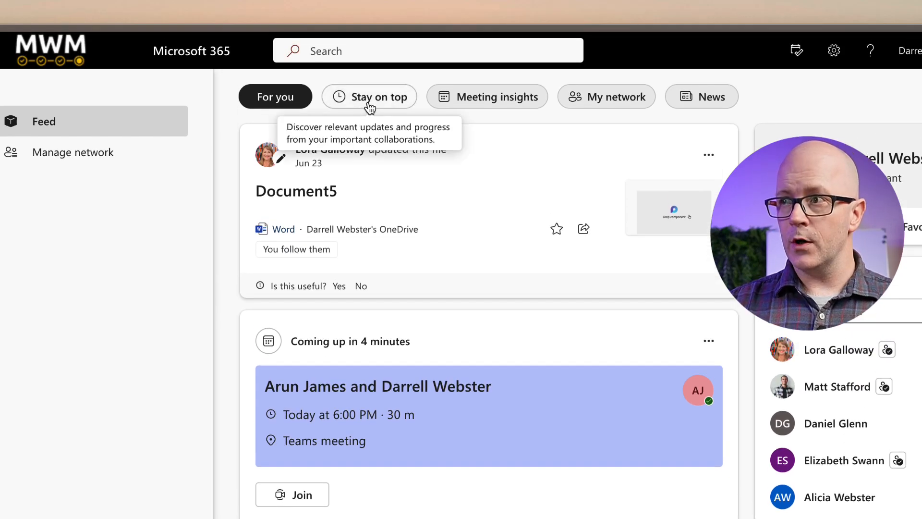
left_click(369, 96)
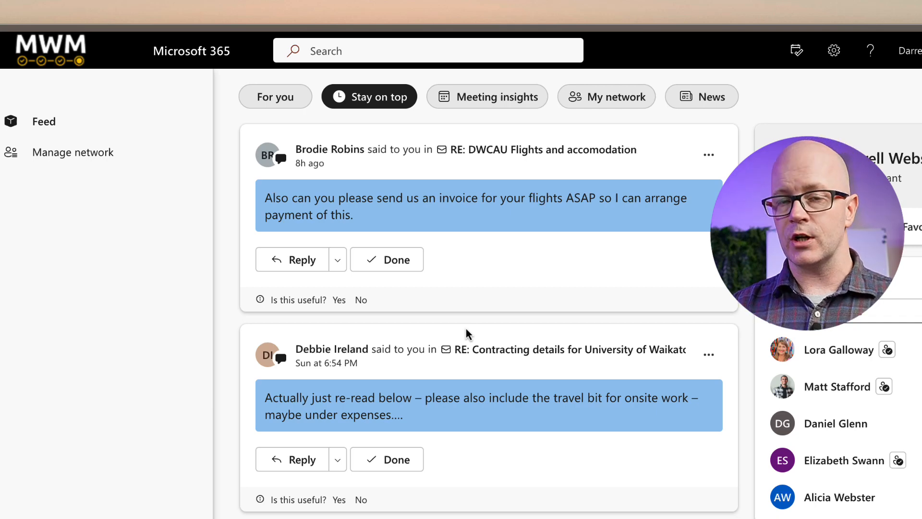
Filter the feed to Meeting insights, then to My network people insights.
left_click(487, 96)
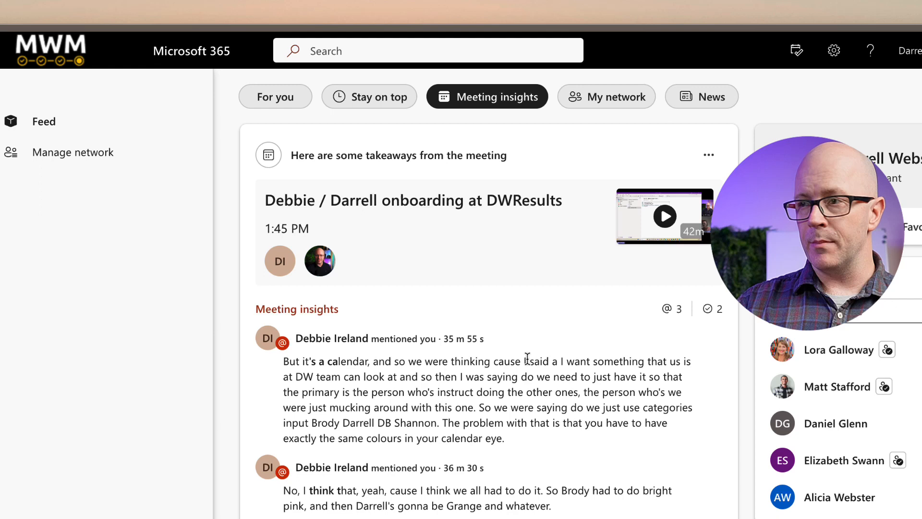
left_click(607, 96)
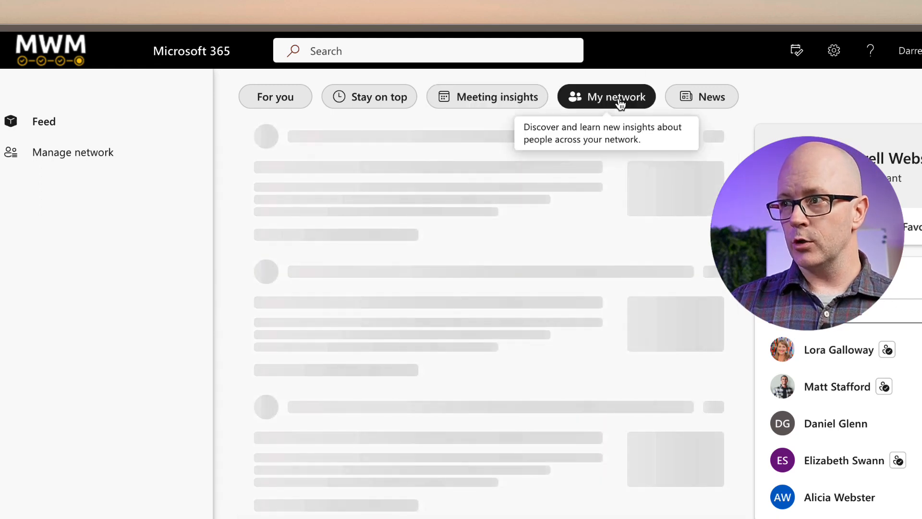
left_click(607, 96)
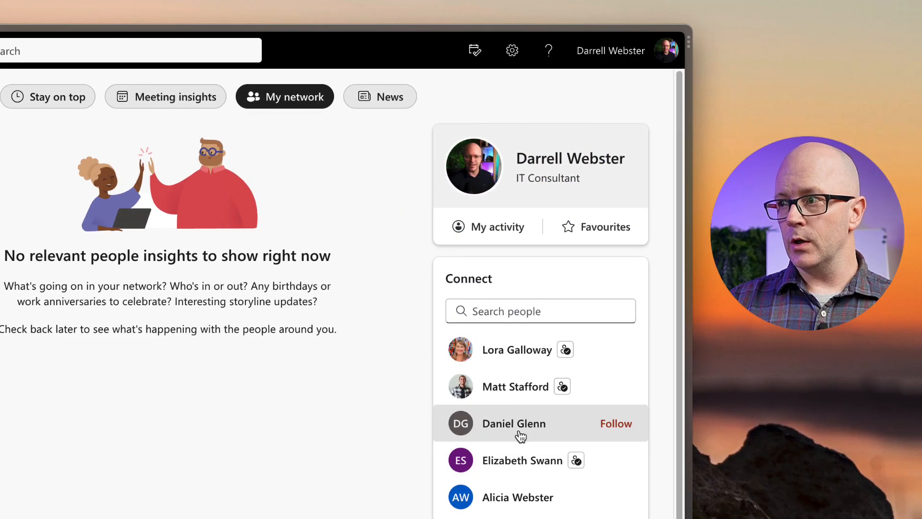
mouse_move(67, 368)
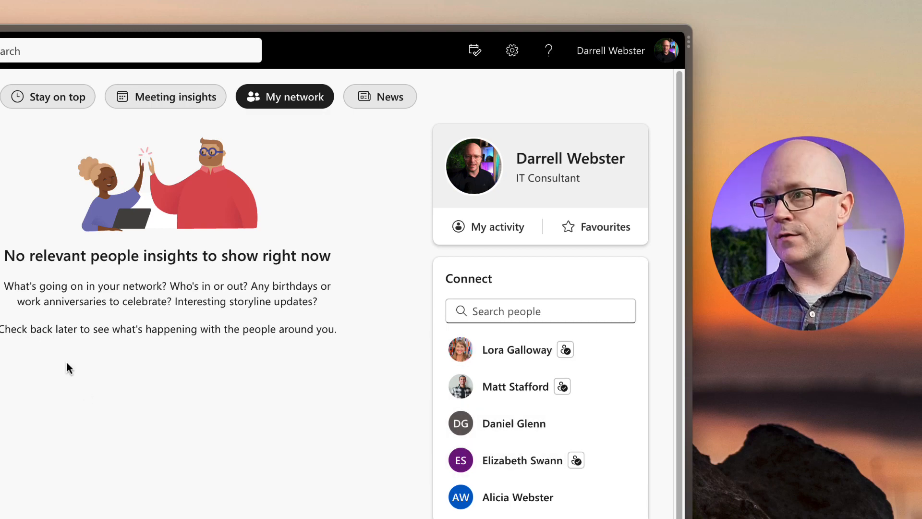